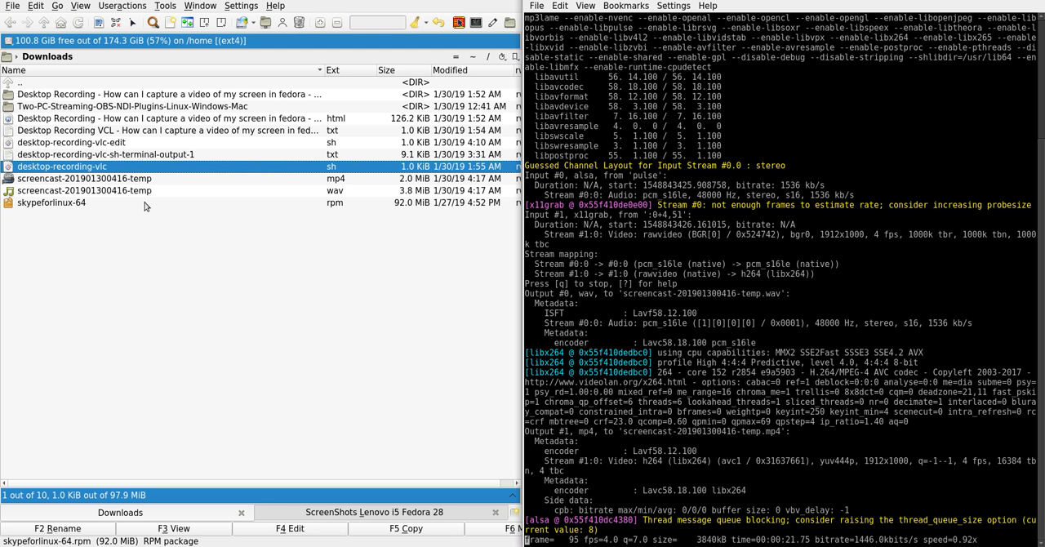
mouse_move(368, 389)
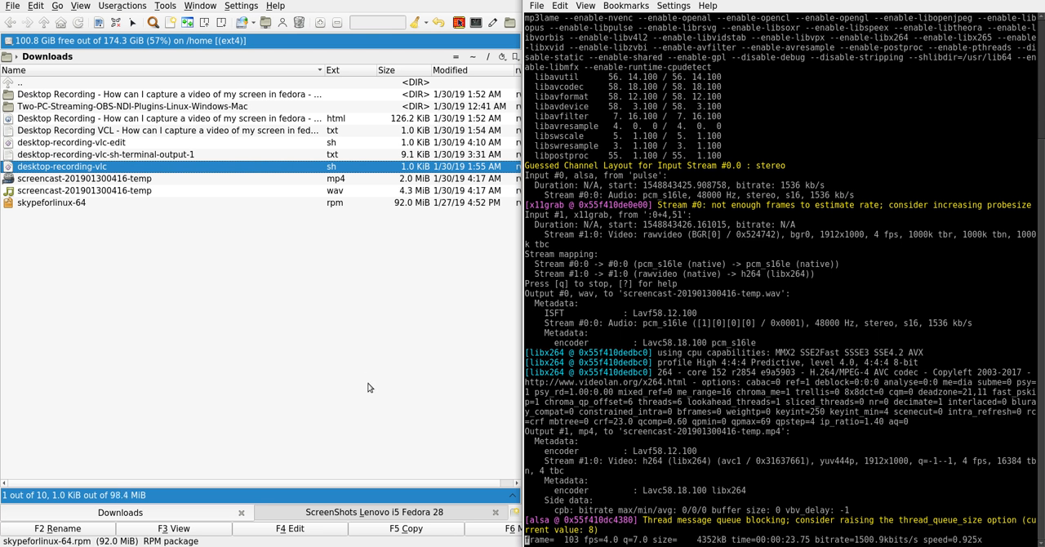